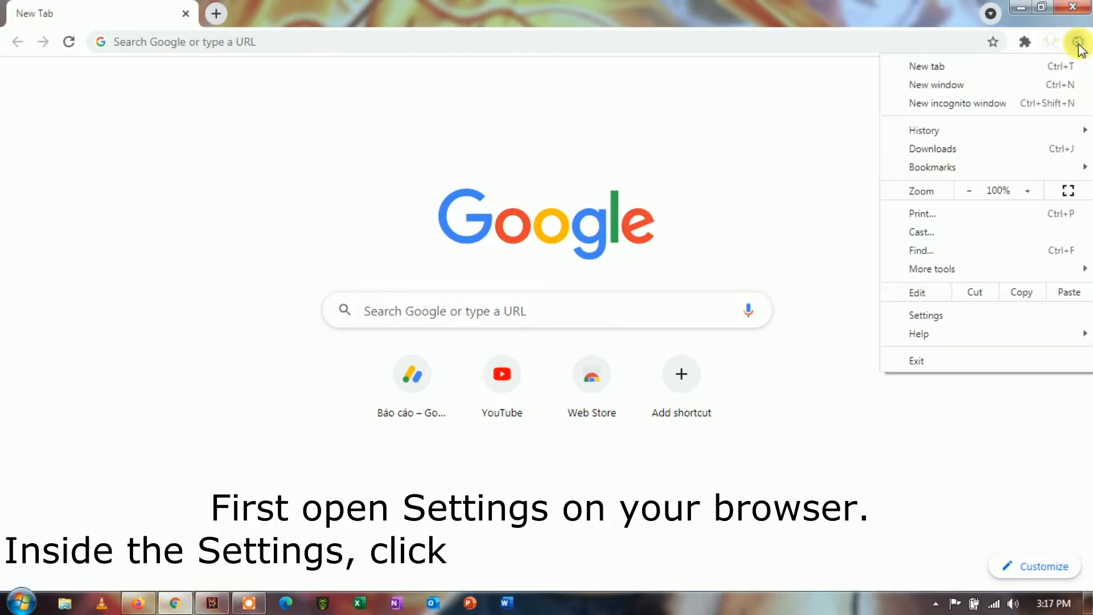
- Open Chrome Settings, view the installed extensions, then close the browser
click(926, 315)
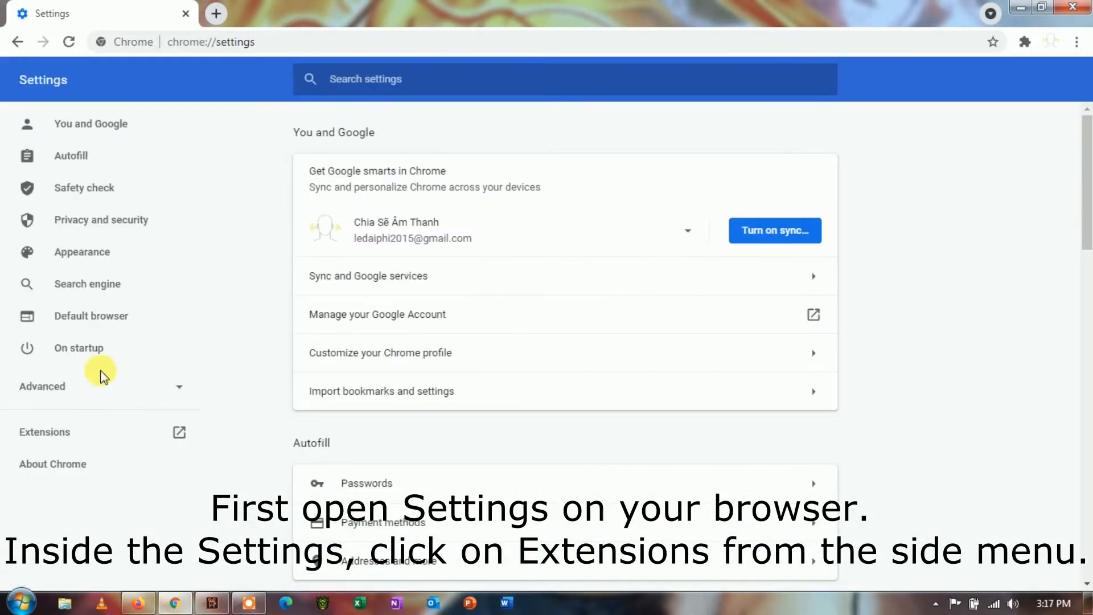
click(44, 432)
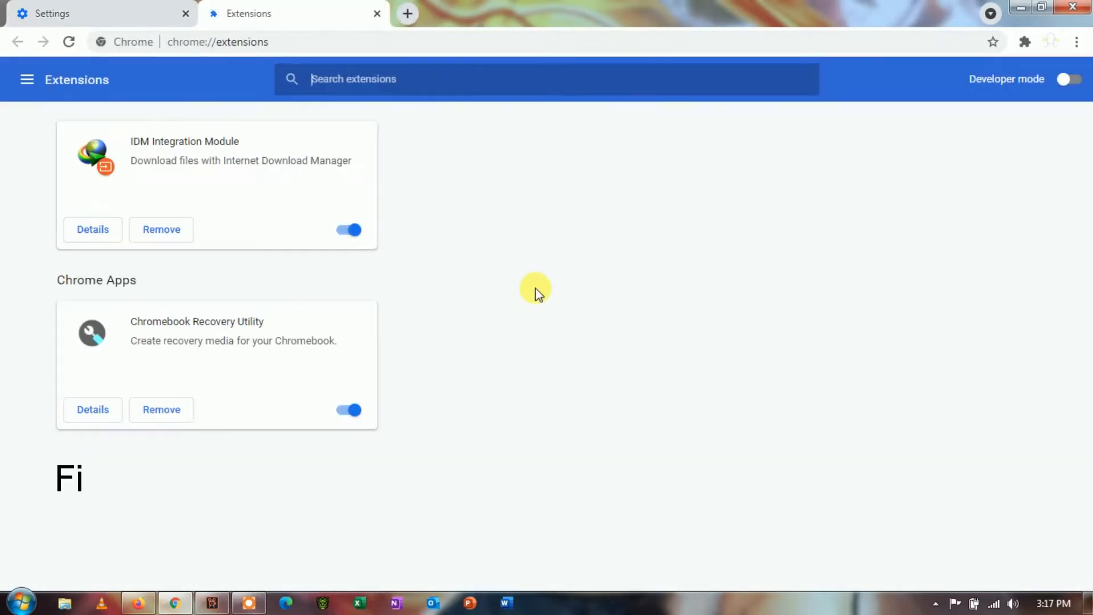
click(348, 230)
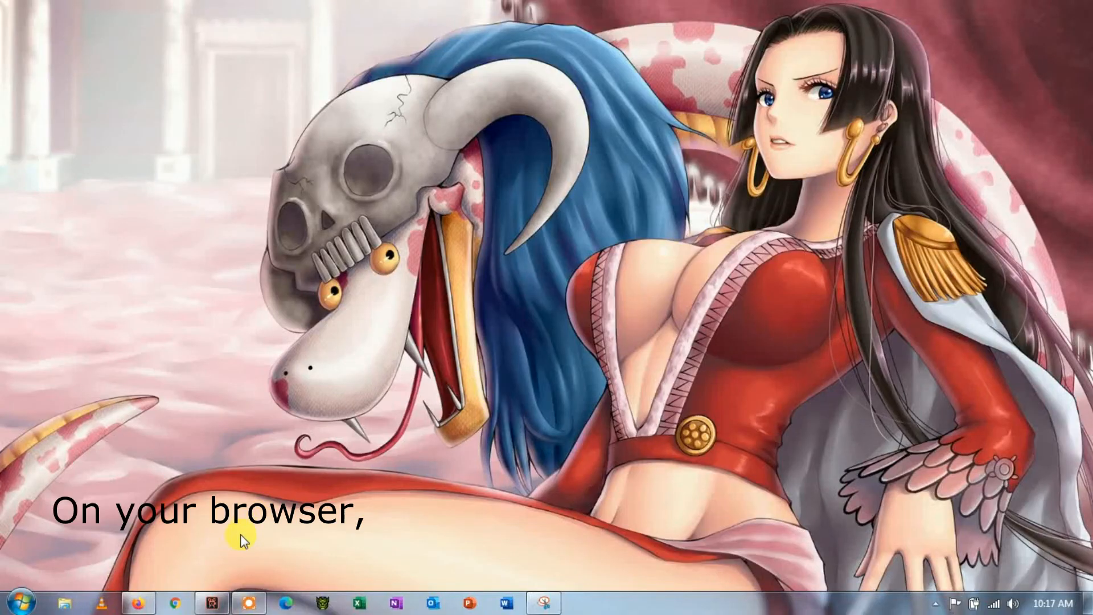
- Launch Chrome and go to the browsing History page
click(175, 602)
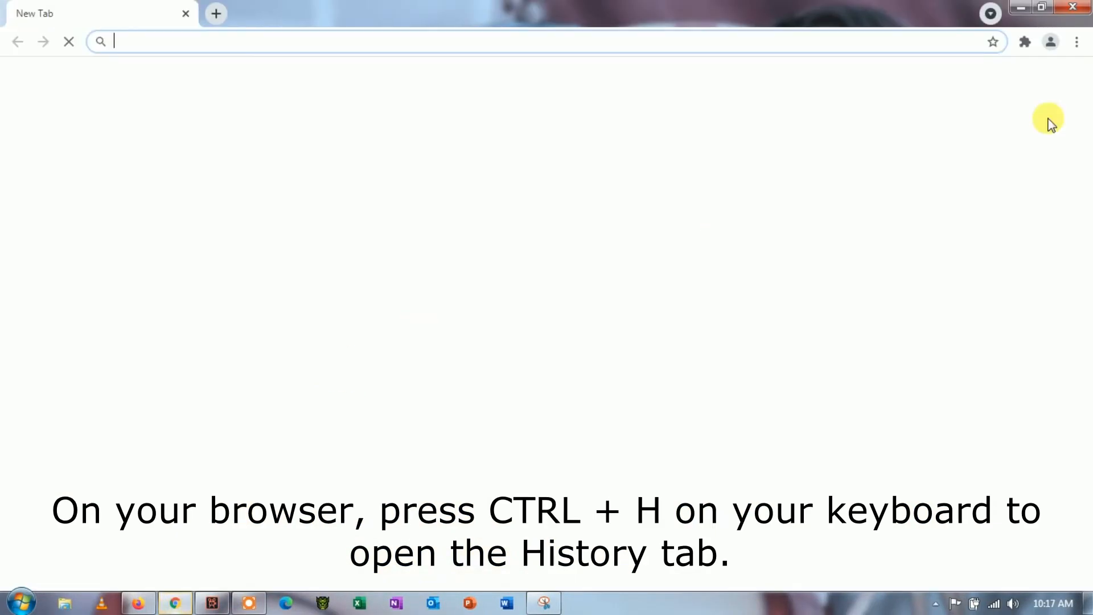
click(1077, 41)
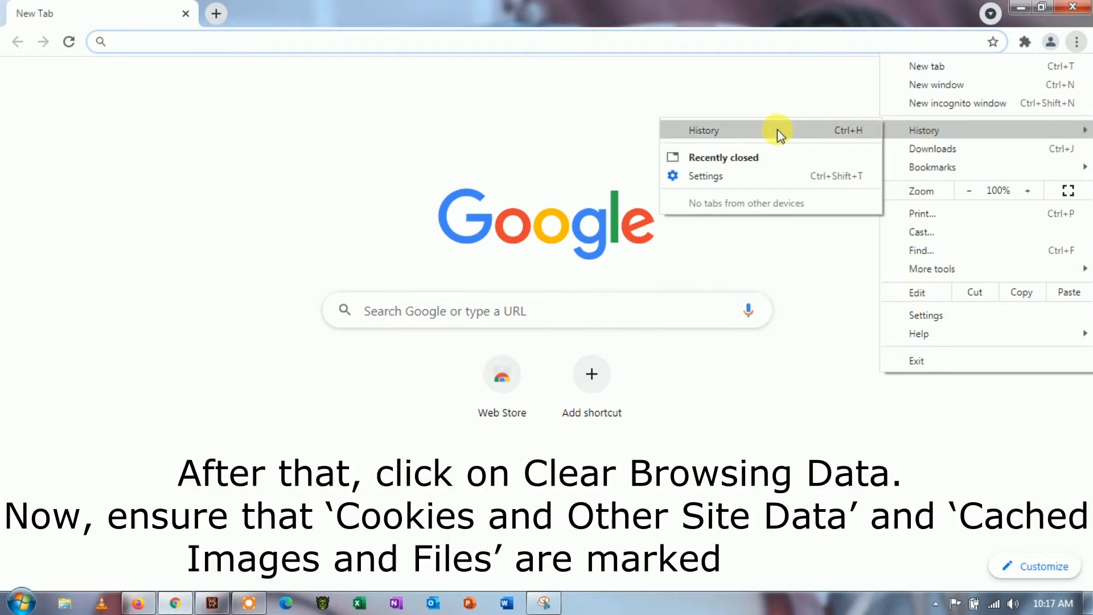
click(703, 130)
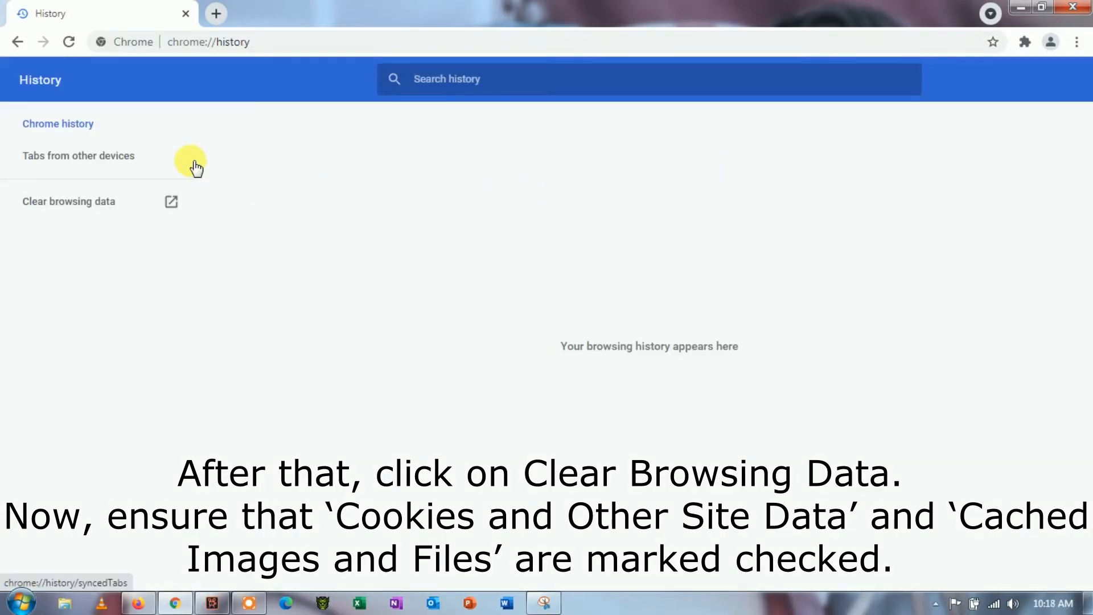
- Clear browsing history, cookies and cached files with time range All time
click(68, 202)
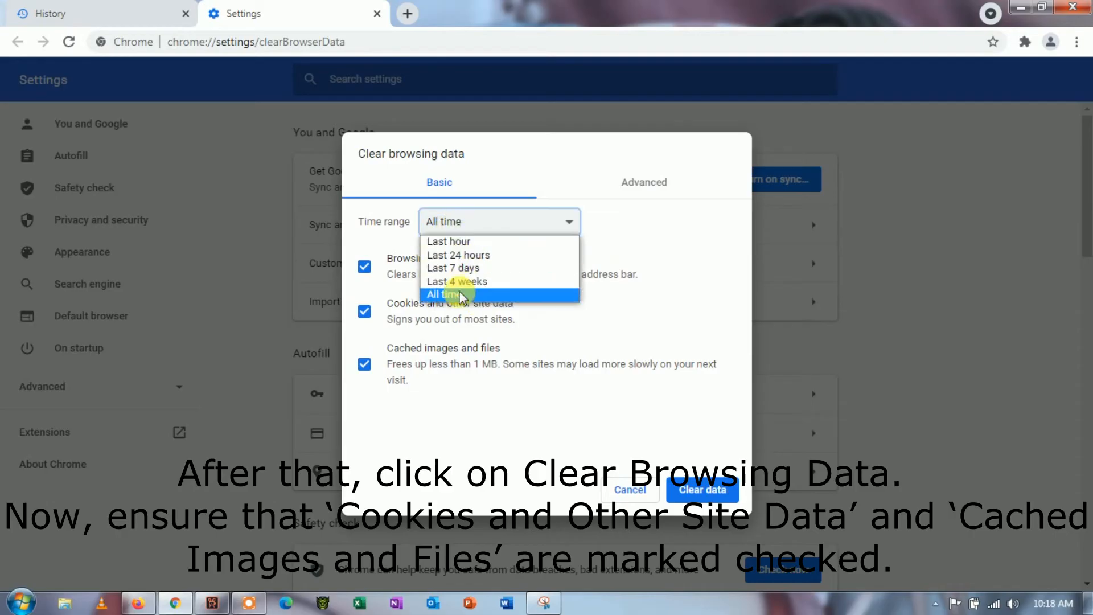
click(442, 293)
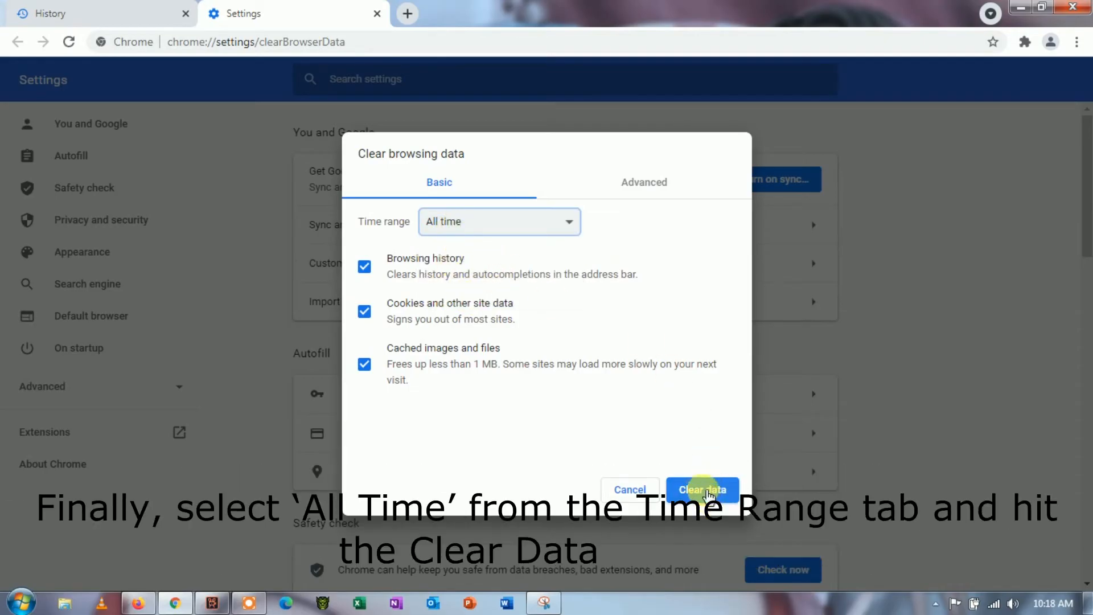
click(702, 490)
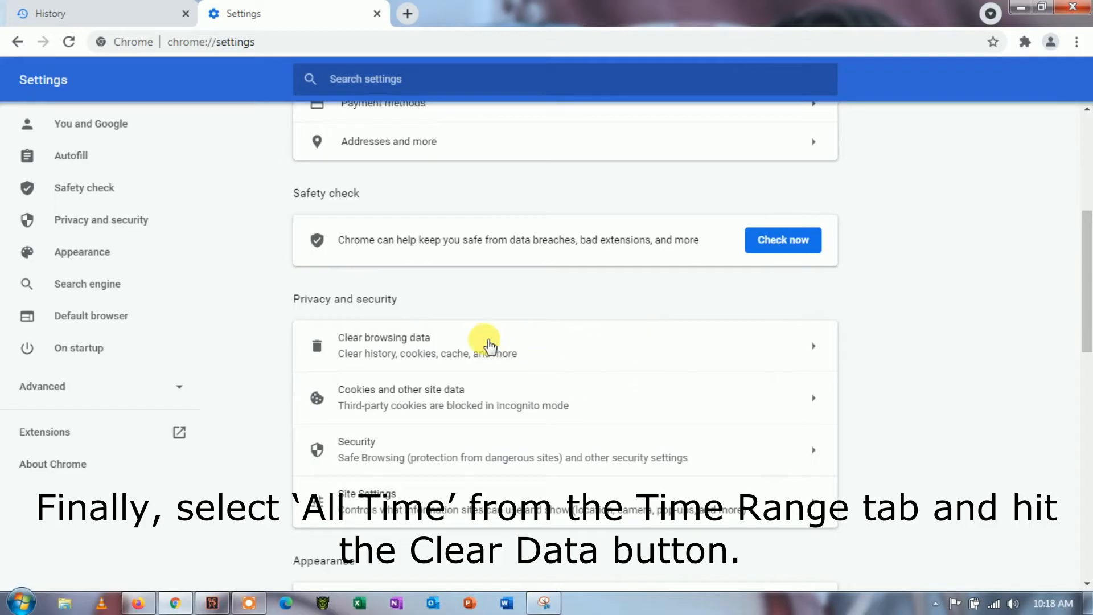